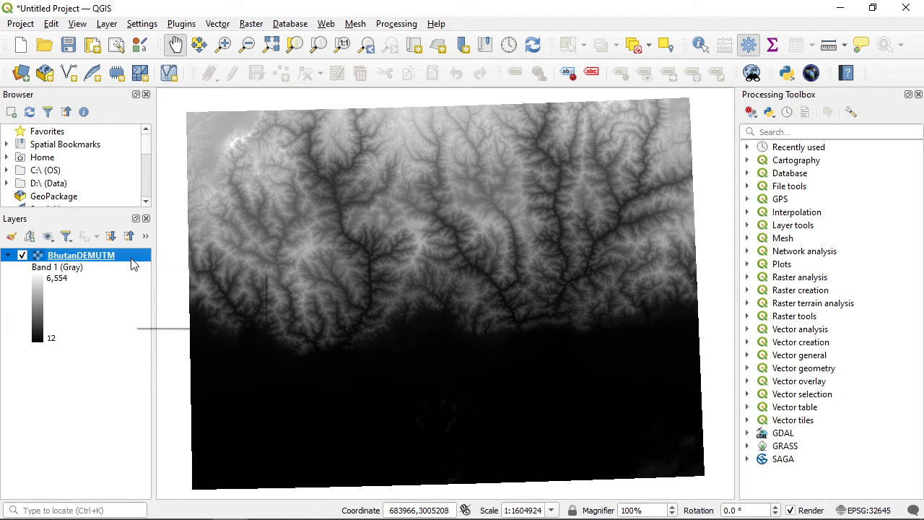
mouse_move(134, 261)
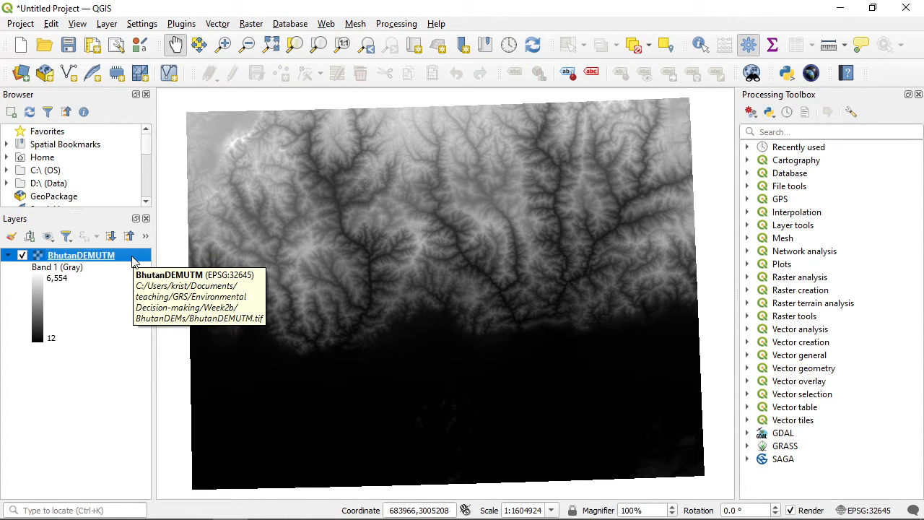
Bring up the context menu of the BhutanDEMUTM layer in the Layers panel.
right_click(81, 255)
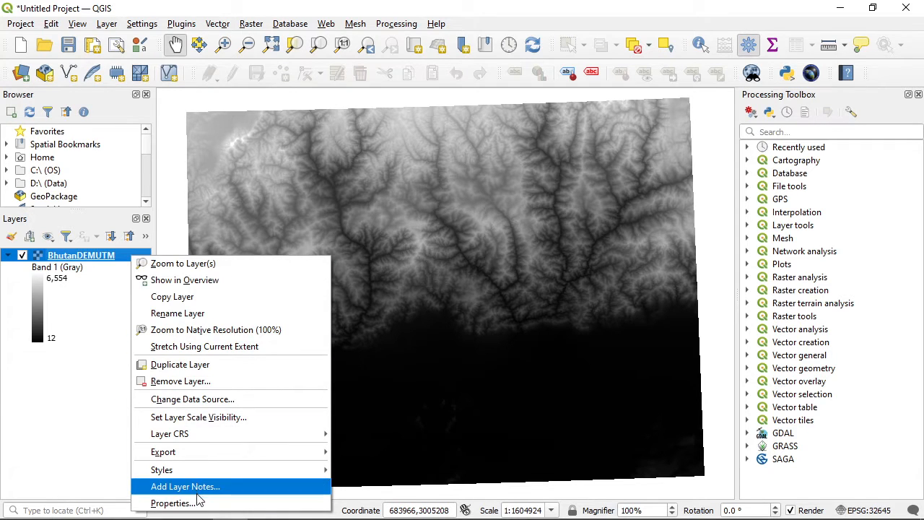
In BhutanDEMUTM's Symbology properties, set the render type to Singleband pseudocolor.
left_click(174, 502)
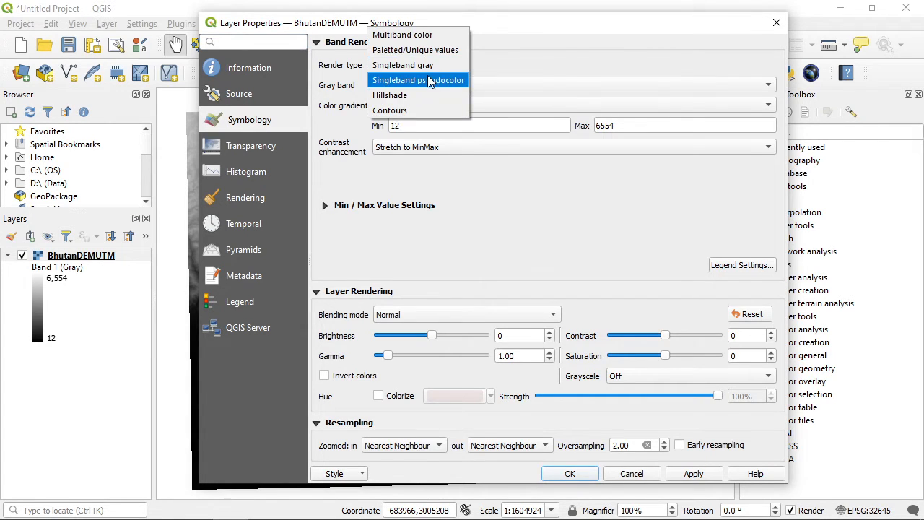
left_click(417, 80)
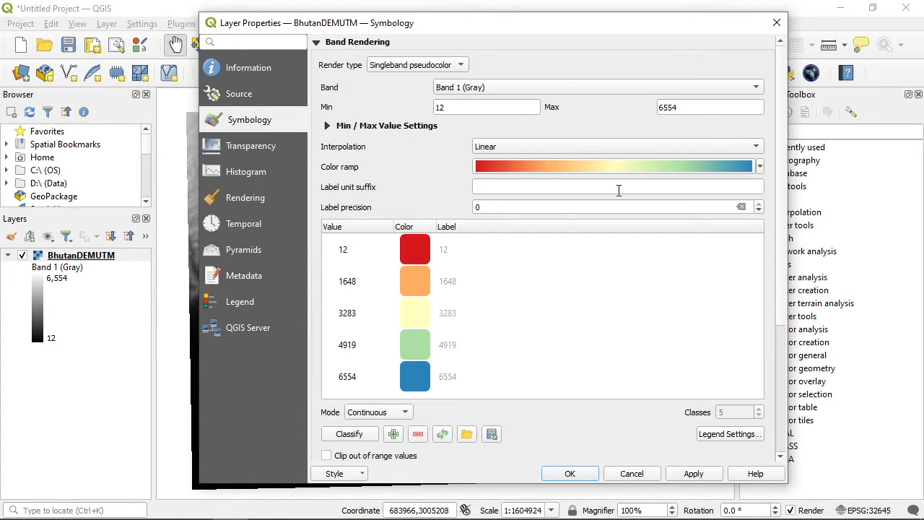
Browse the color ramp list, then close Layer Properties without applying, leaving the DEM greyscale.
left_click(759, 167)
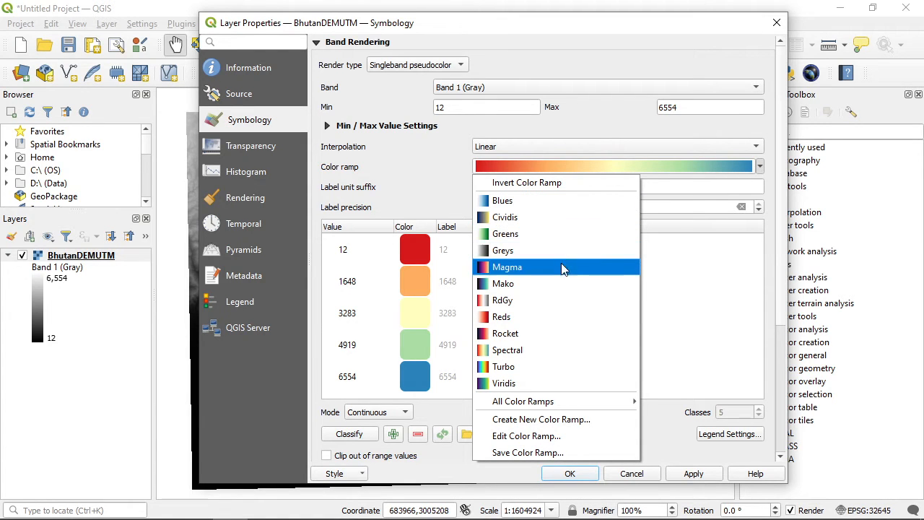
mouse_move(523, 200)
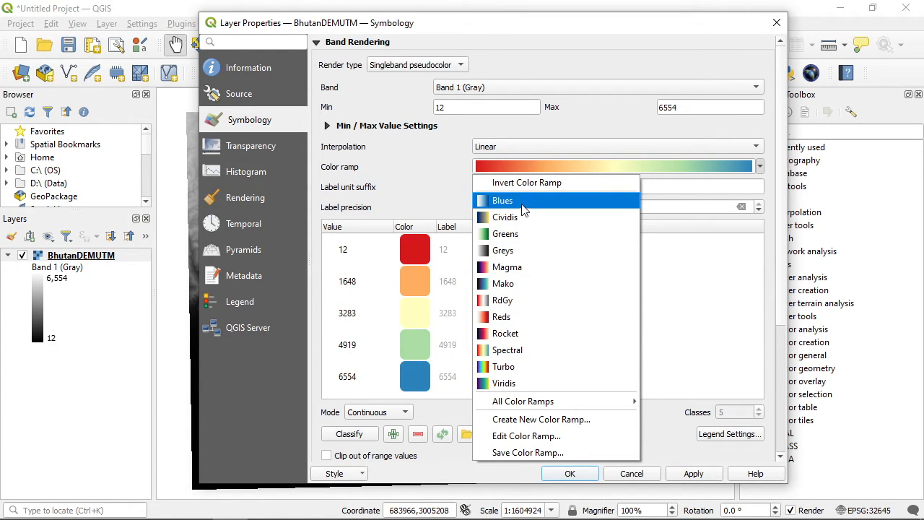
mouse_move(501, 300)
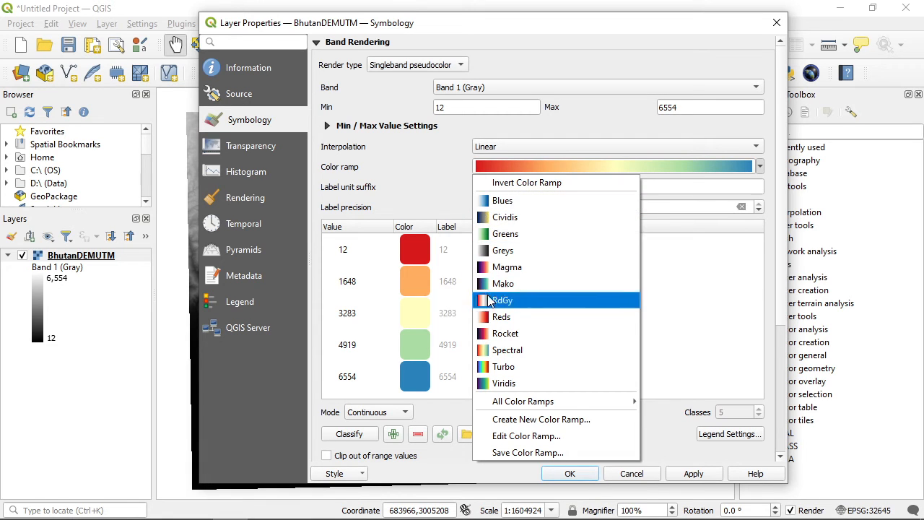
mouse_move(505, 217)
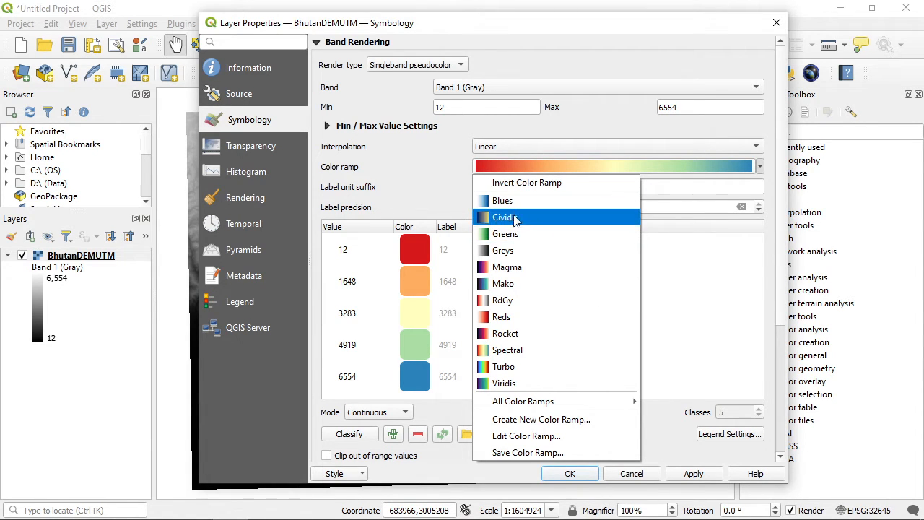
mouse_move(506, 350)
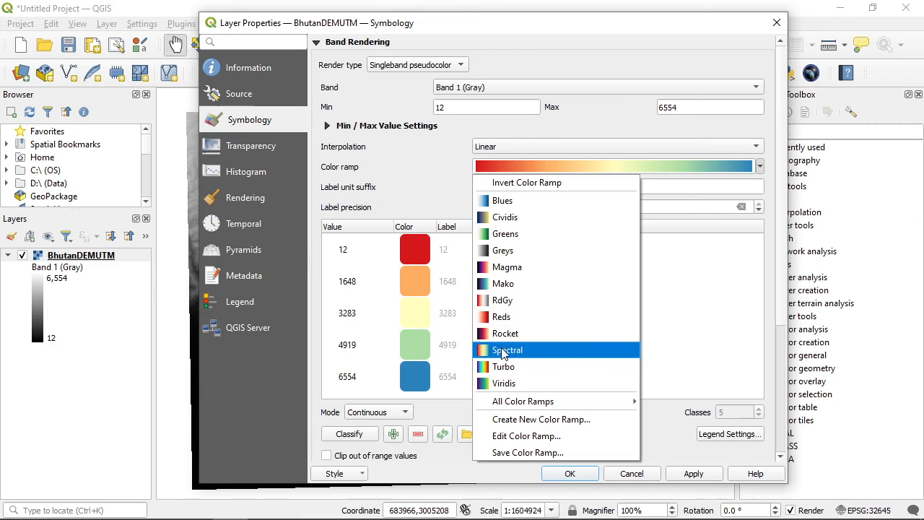
mouse_move(504, 217)
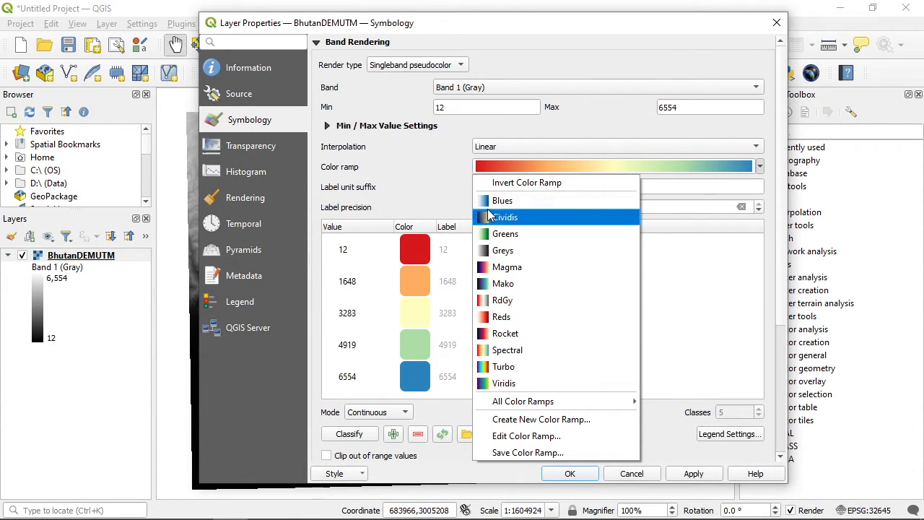
mouse_move(501, 316)
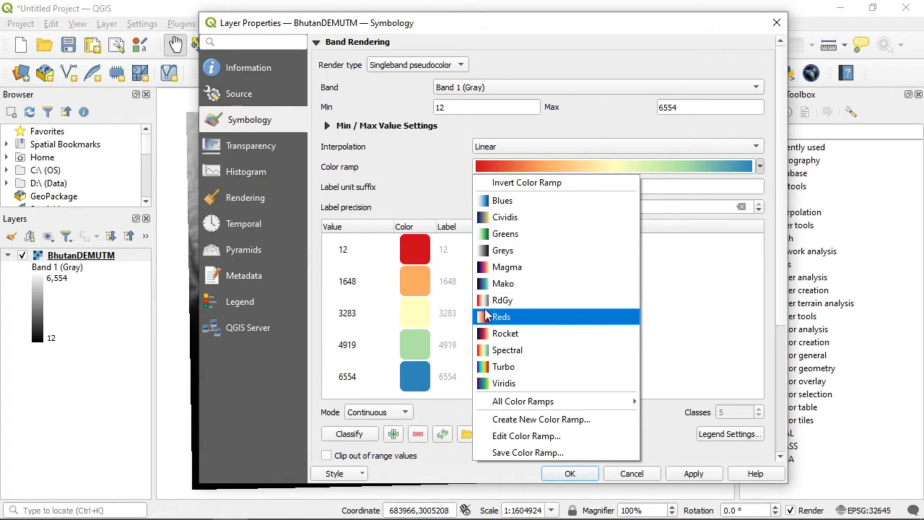
mouse_move(504, 283)
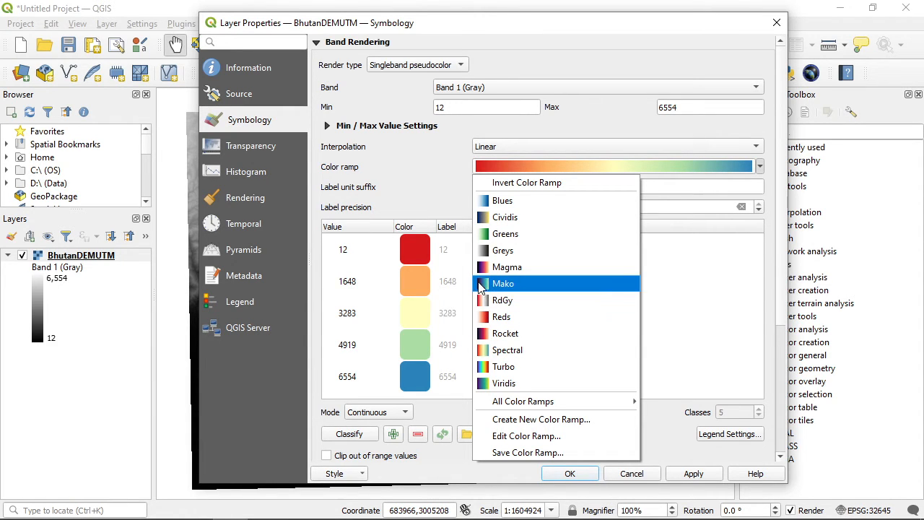
mouse_move(506, 268)
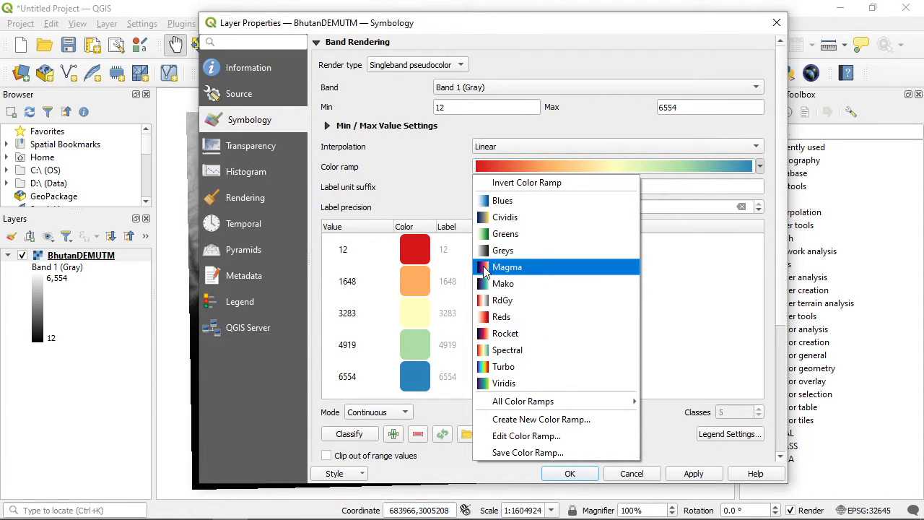
mouse_move(502, 249)
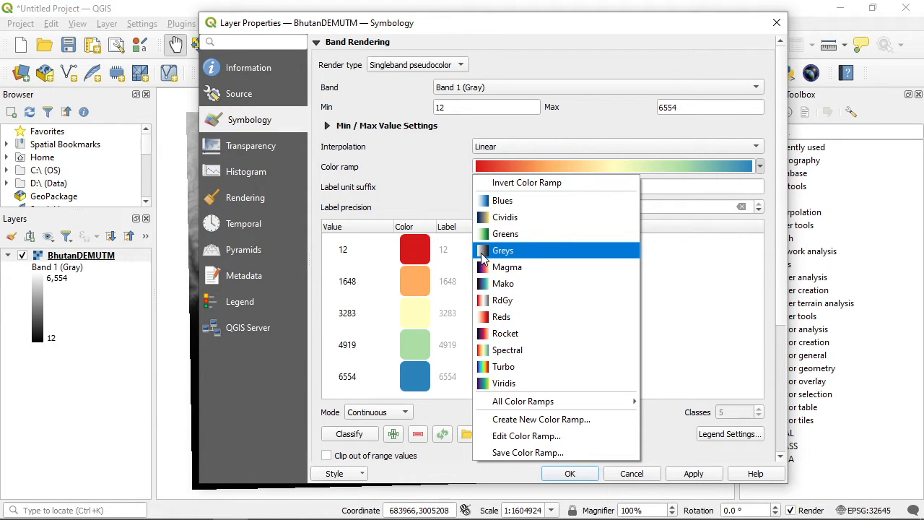
mouse_move(505, 217)
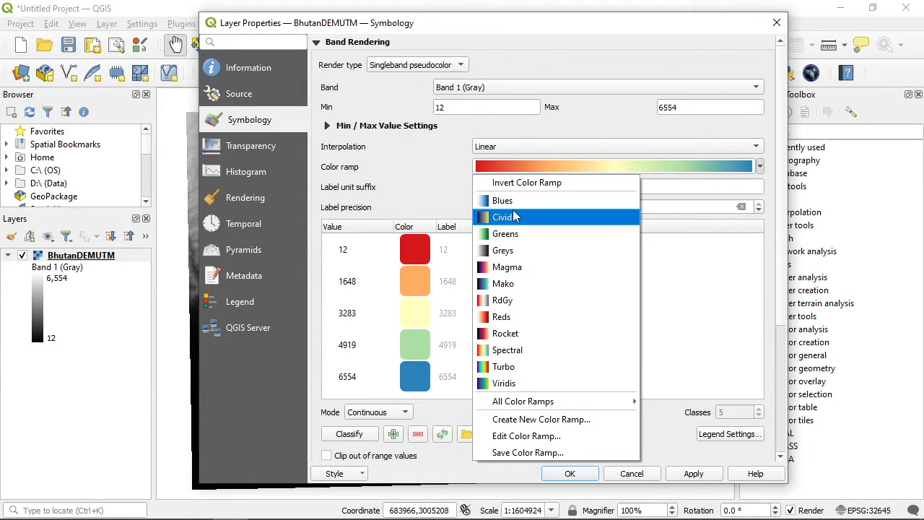
mouse_move(532, 332)
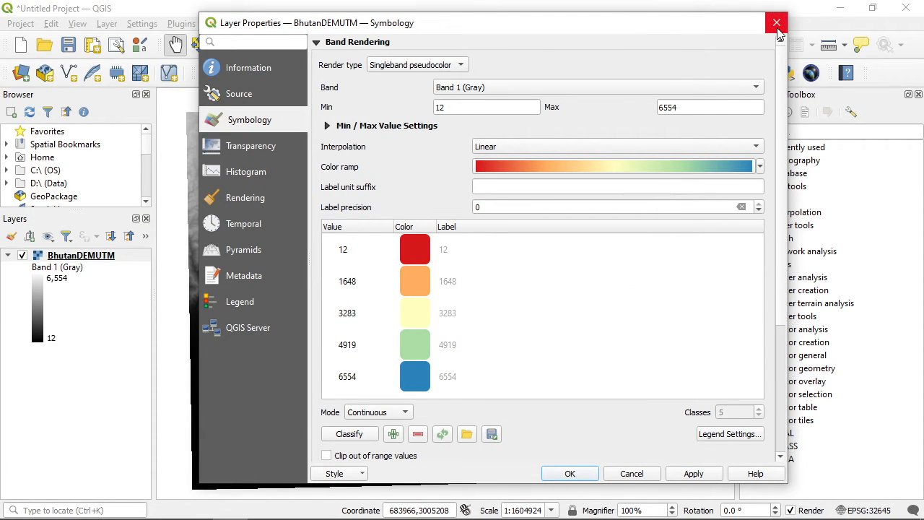
left_click(776, 22)
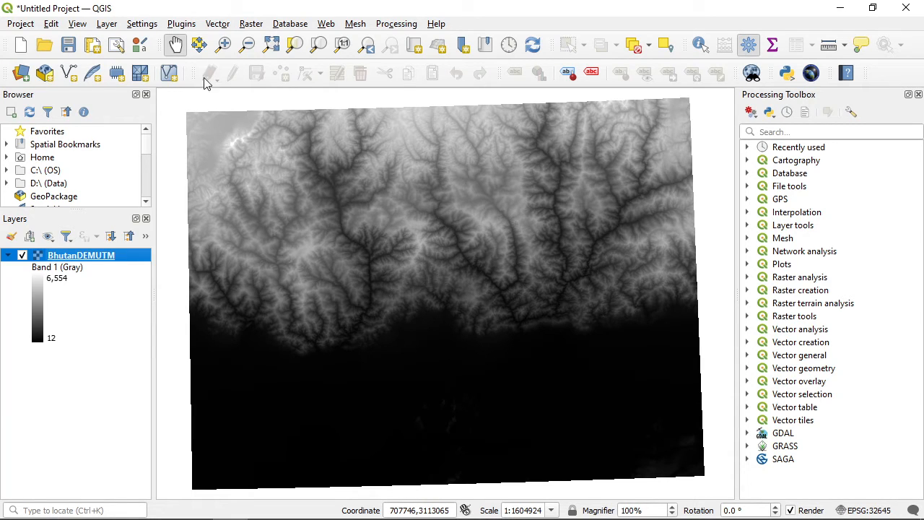
mouse_move(181, 45)
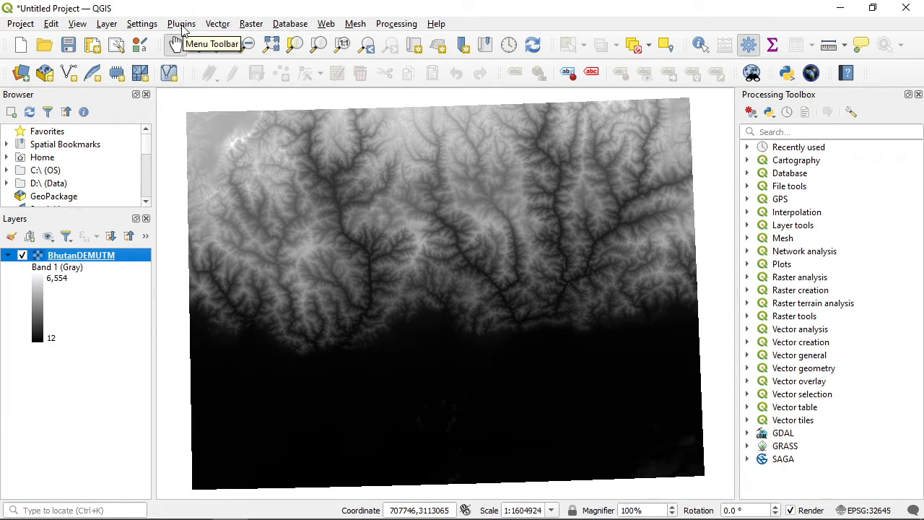
Open Manage and Install Plugins from the Plugins menu.
left_click(181, 23)
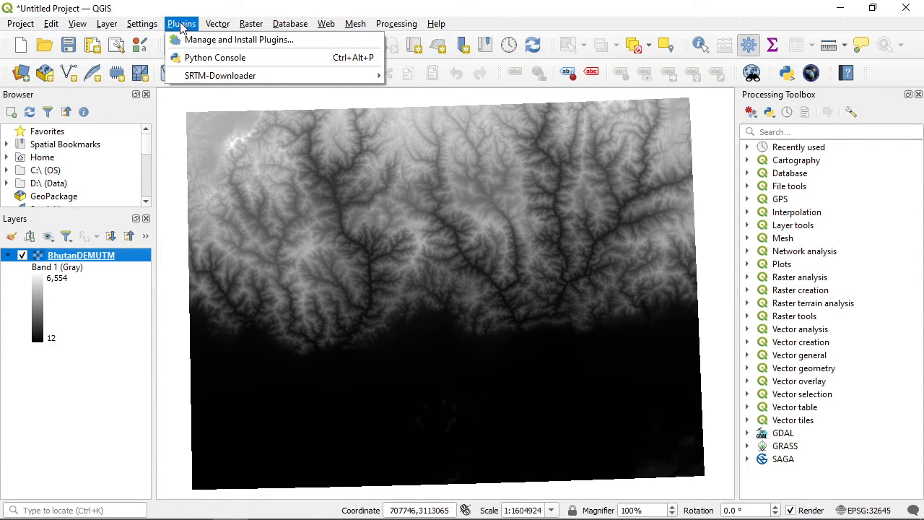
mouse_move(240, 39)
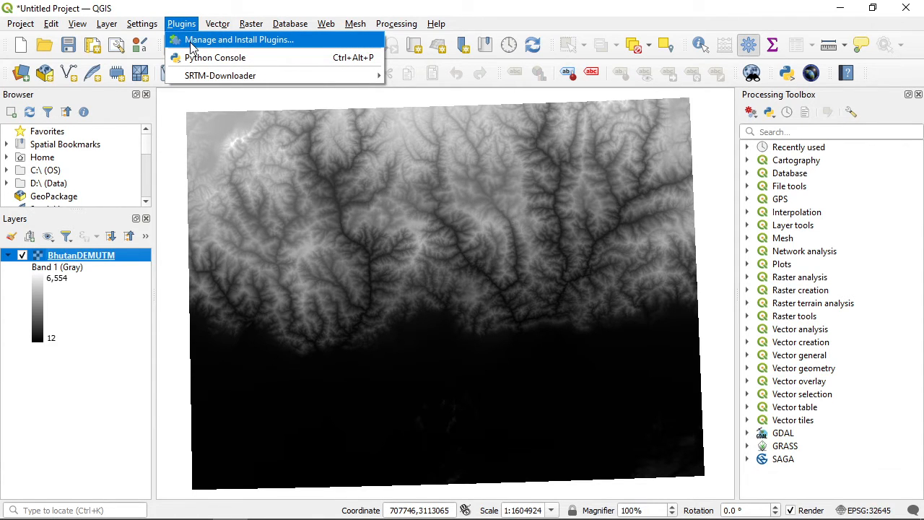
left_click(240, 39)
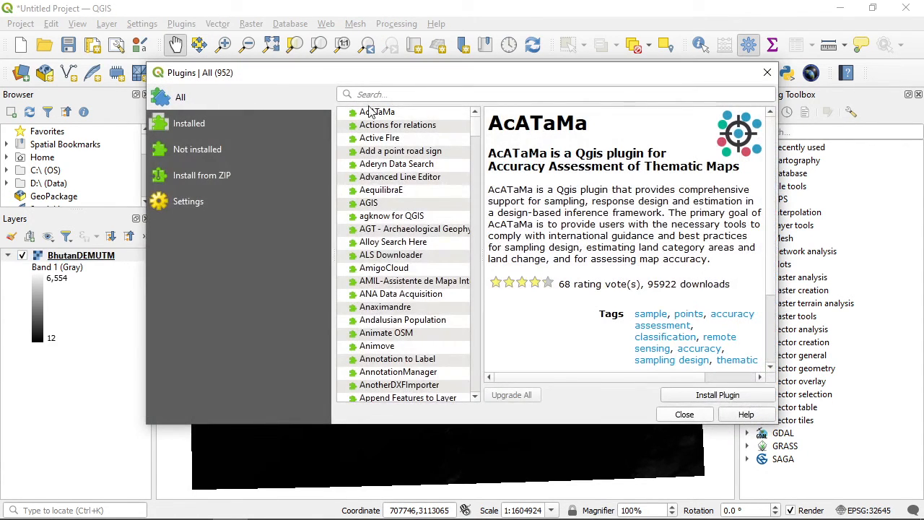
Search 'color ramp', install the SVG2ColoR plugin and keep it enabled.
left_click(556, 94)
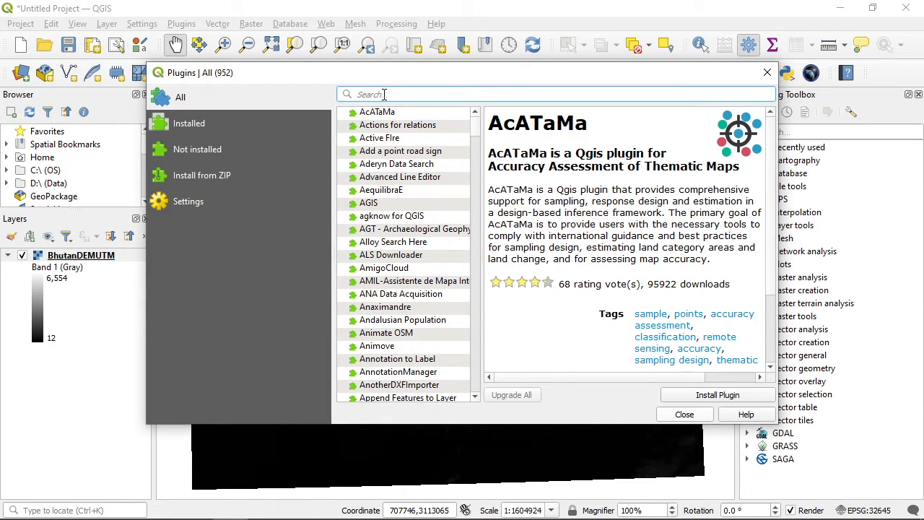
type("color ramp")
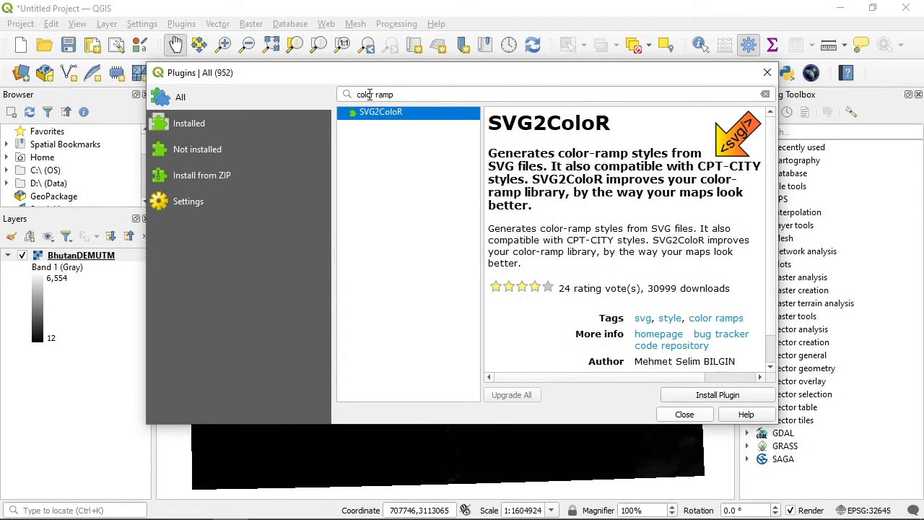
mouse_move(368, 121)
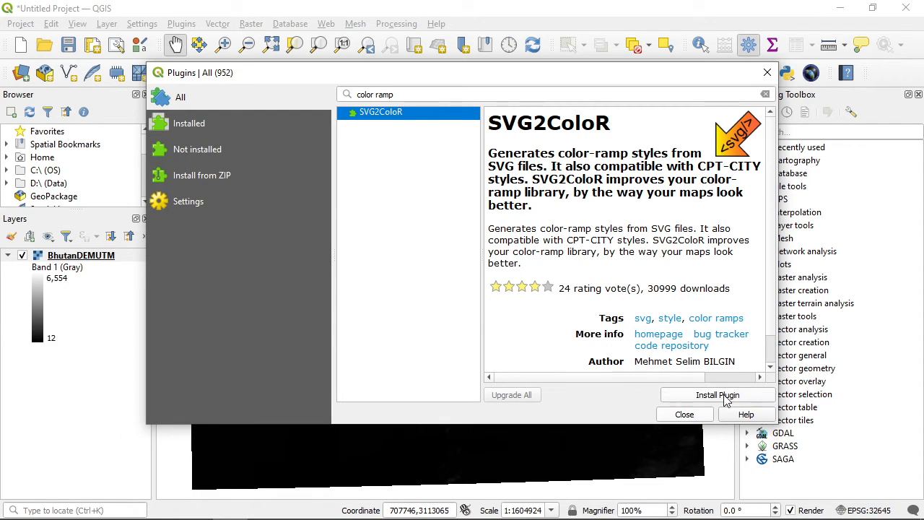
mouse_move(713, 403)
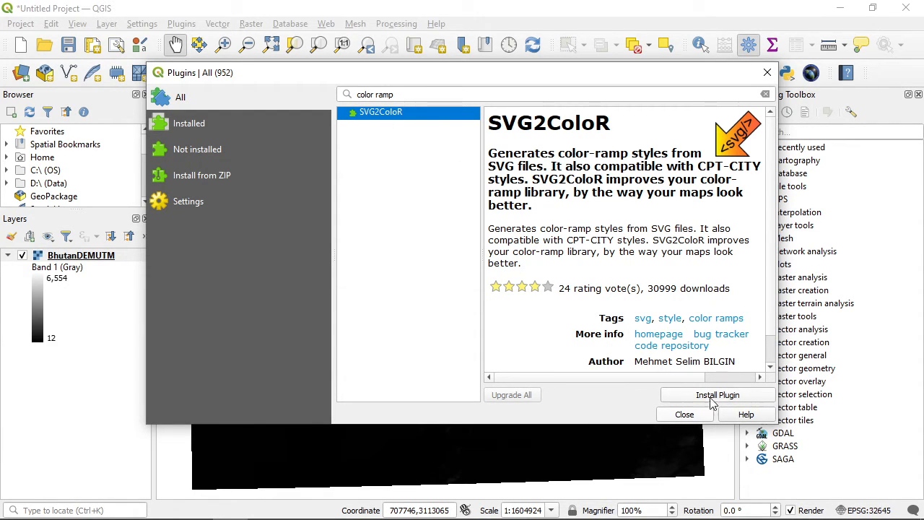
left_click(717, 395)
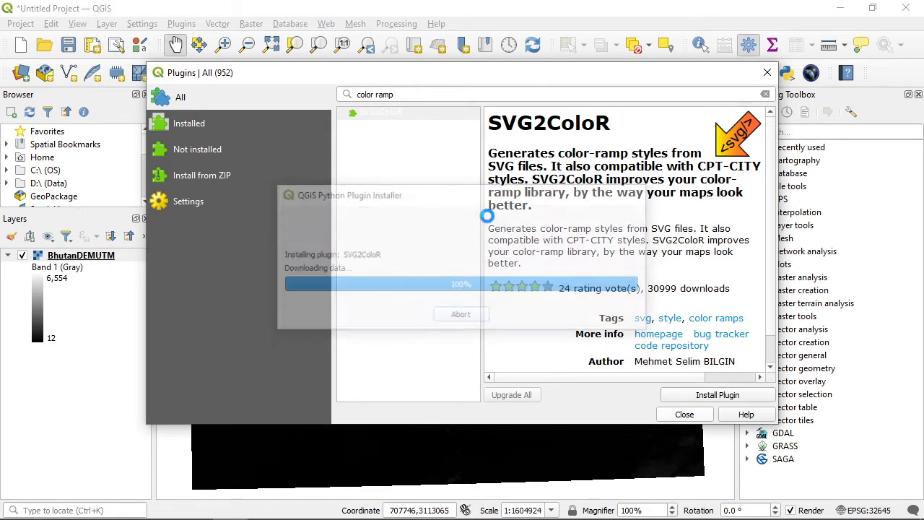
left_click(717, 394)
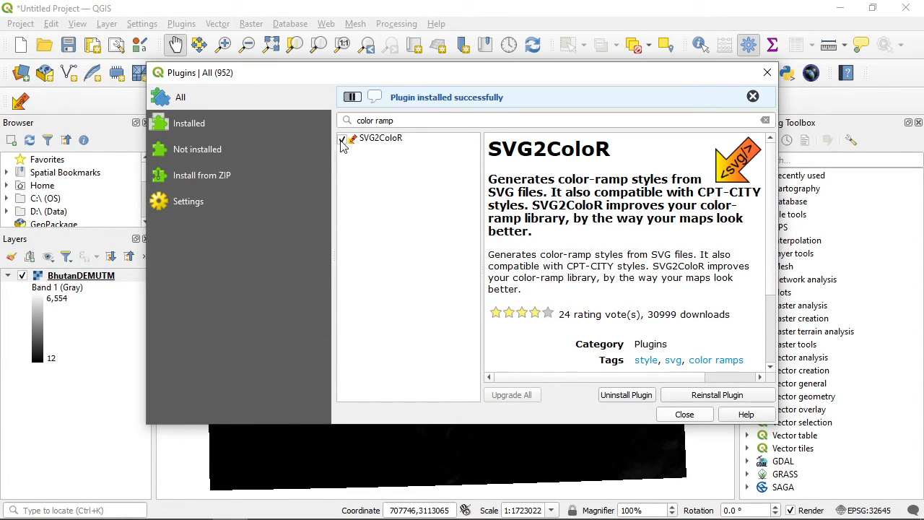
mouse_move(415, 217)
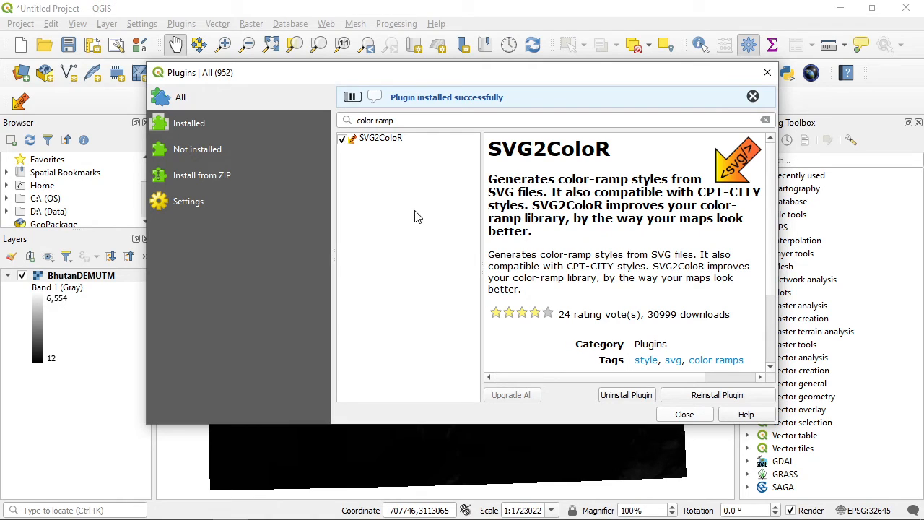
left_click(753, 96)
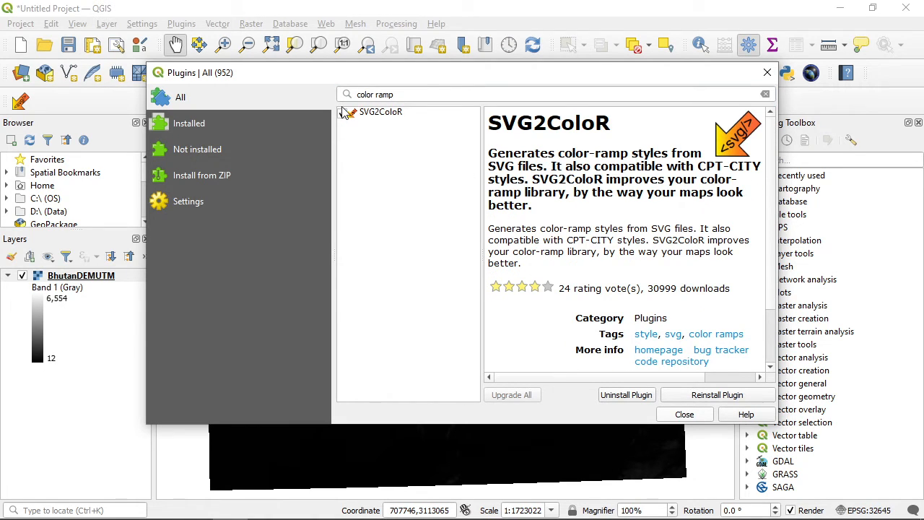
left_click(342, 113)
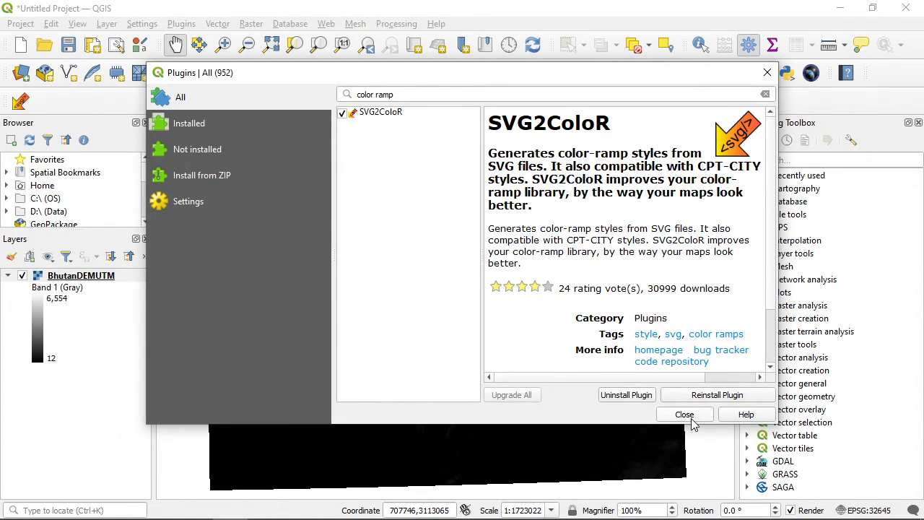
Close the plugin manager and set BhutanDEMUTM's symbology to Singleband pseudocolor again.
left_click(684, 414)
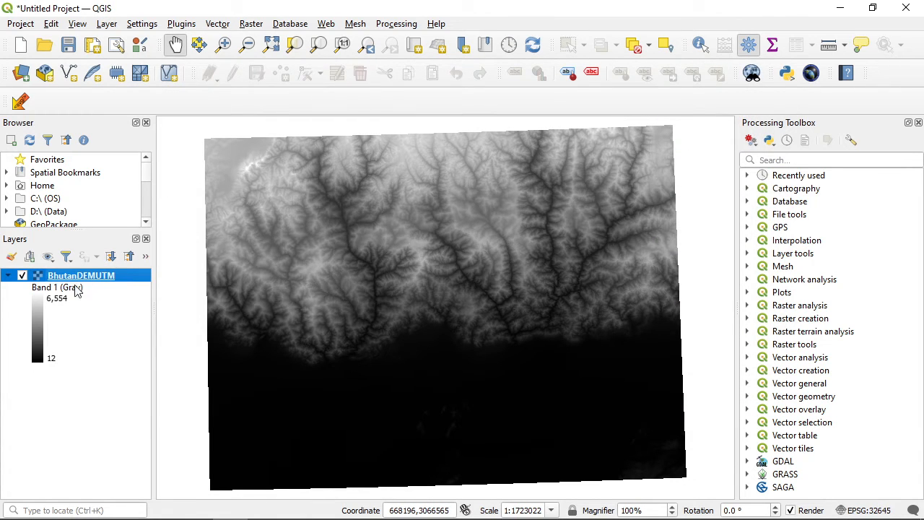
double_click(81, 275)
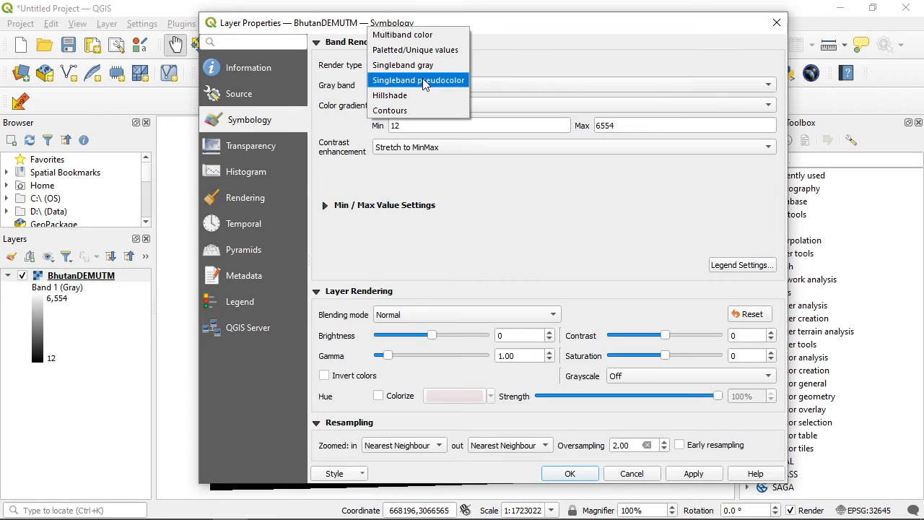
left_click(417, 80)
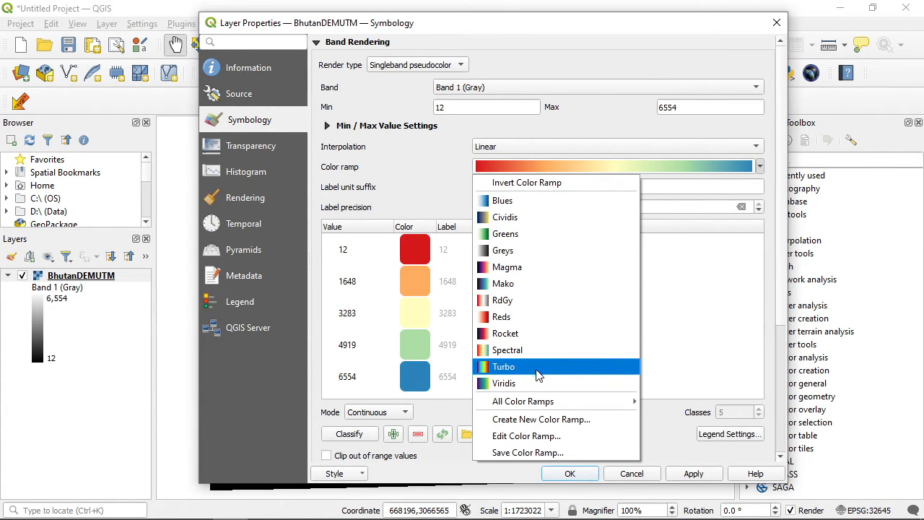
mouse_move(531, 419)
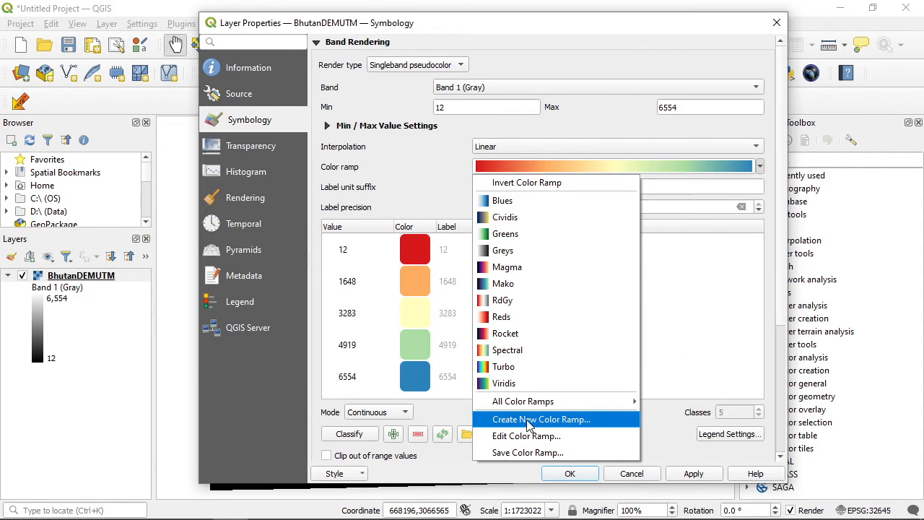
Create a new colour ramp of type Catalog: cpt-city, showing all 590 ramps.
left_click(541, 419)
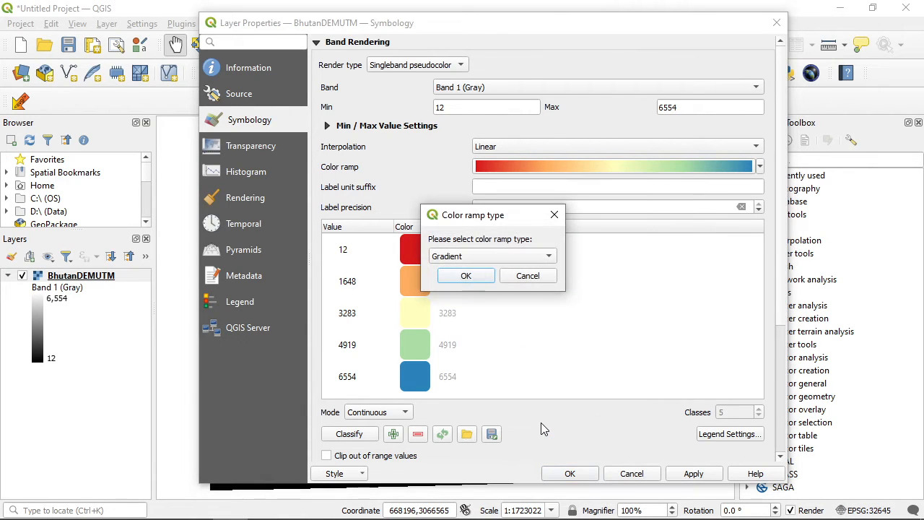
left_click(491, 256)
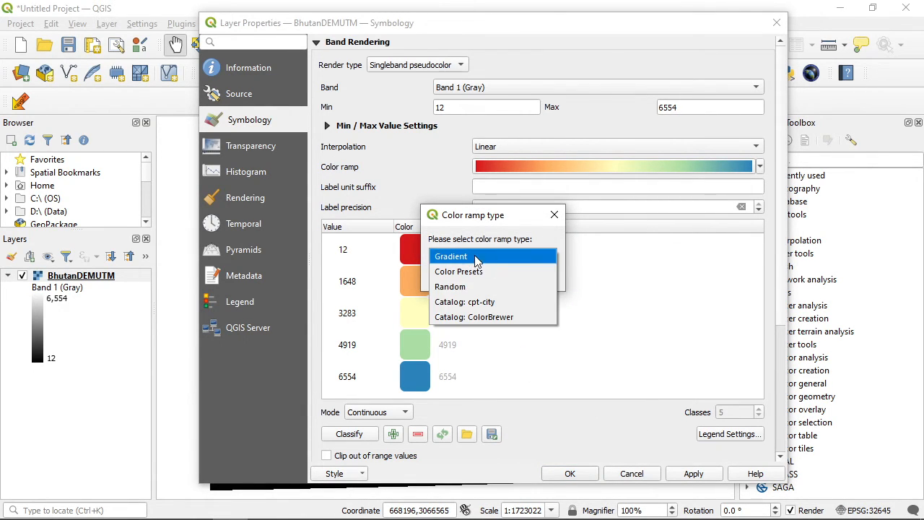
mouse_move(464, 302)
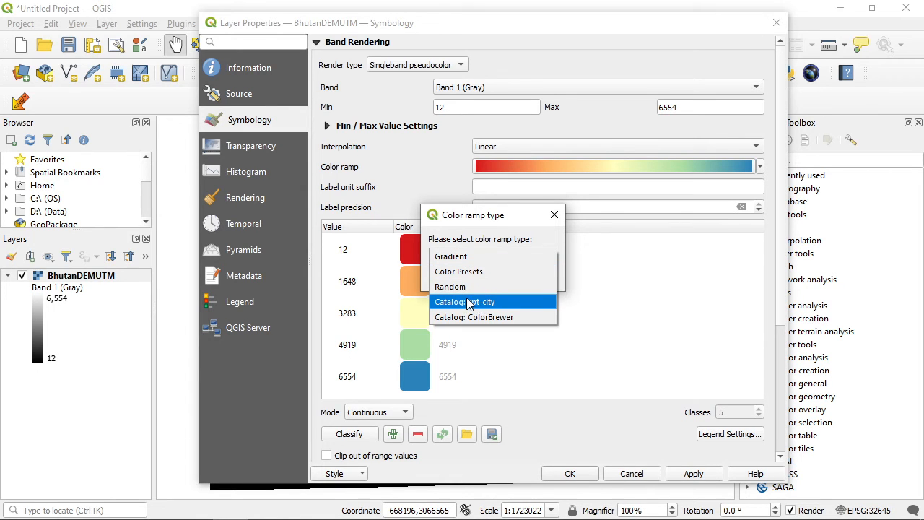
left_click(464, 301)
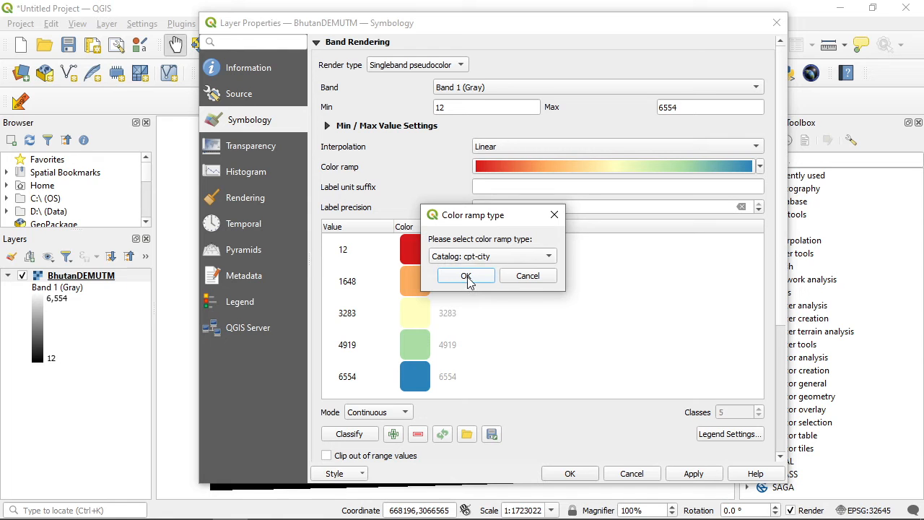
left_click(466, 276)
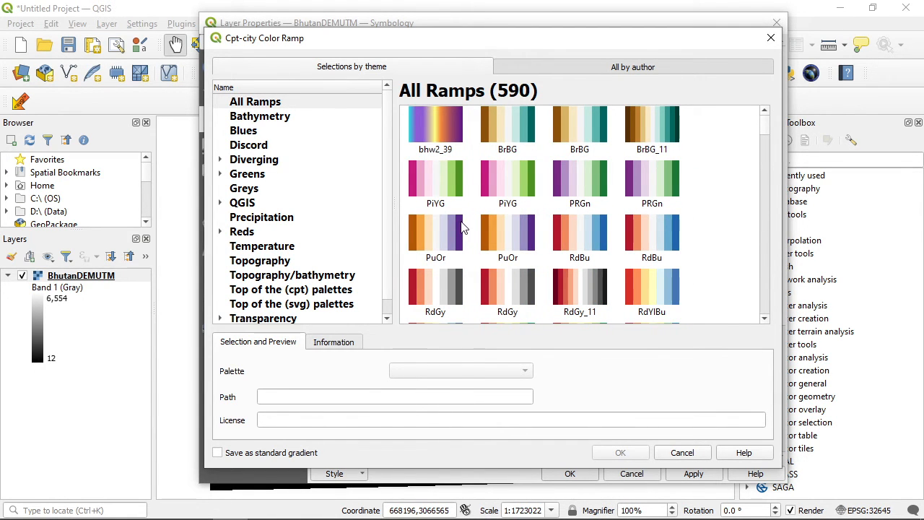
mouse_move(447, 181)
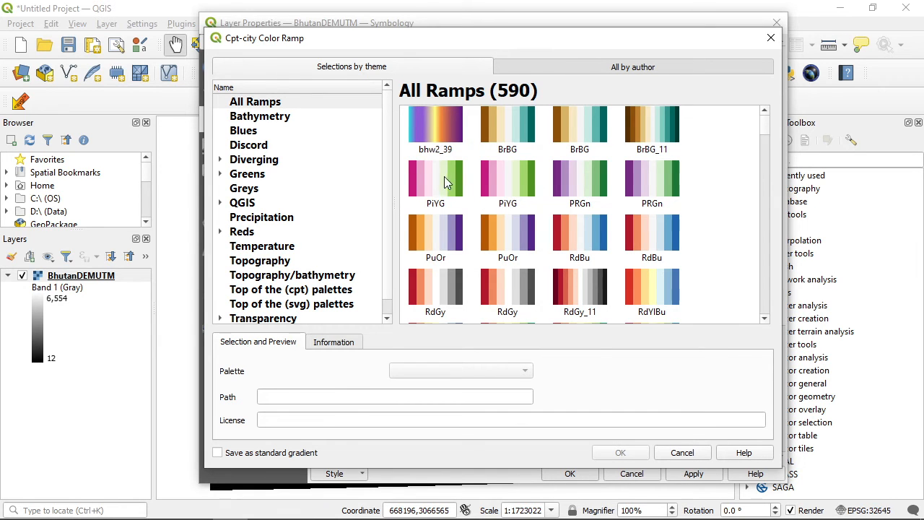
Select the PiYG pink-to-green ramp and apply it to the BhutanDEMUTM layer.
left_click(435, 179)
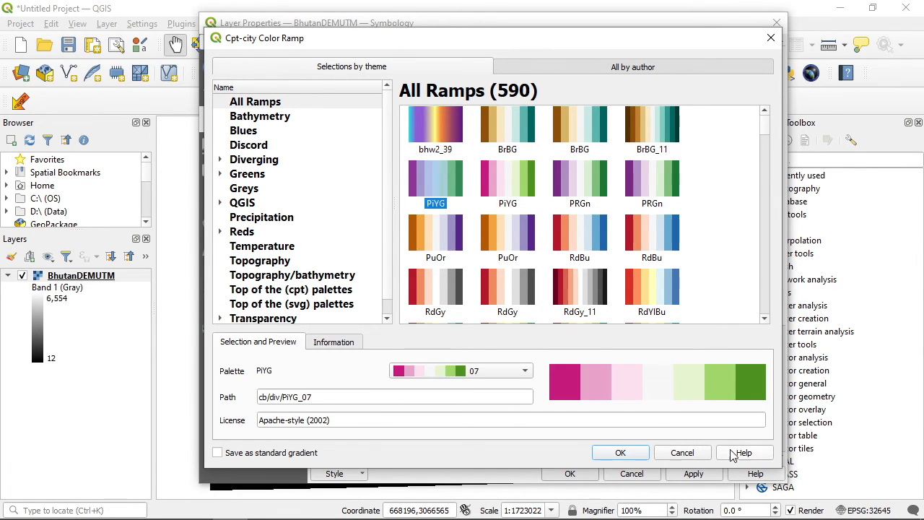
left_click(619, 452)
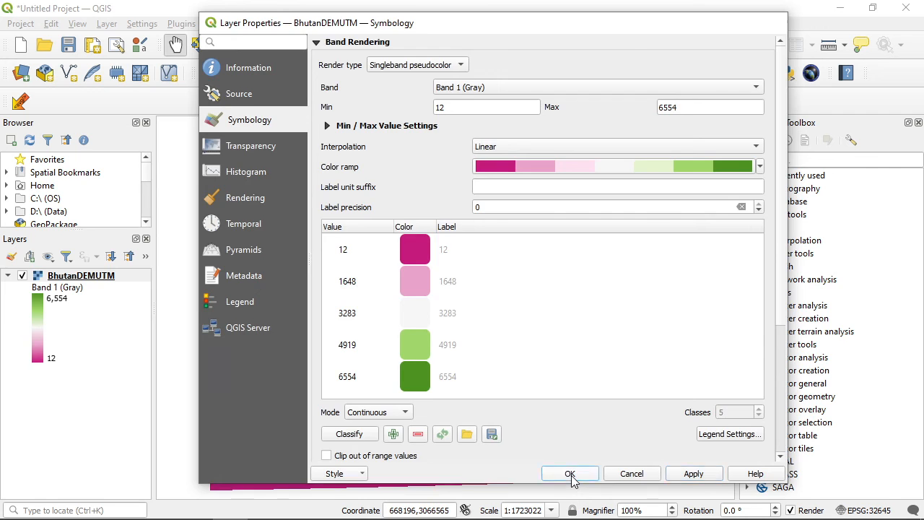
left_click(570, 472)
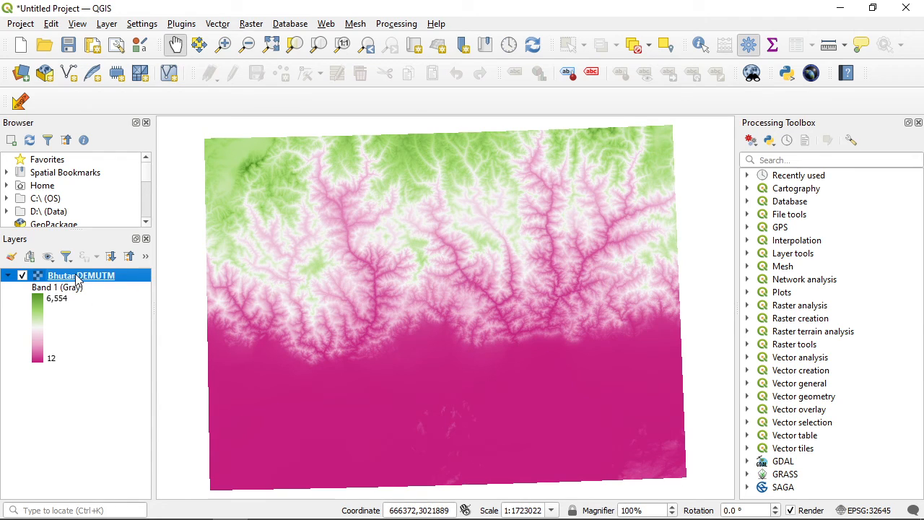
mouse_move(105, 289)
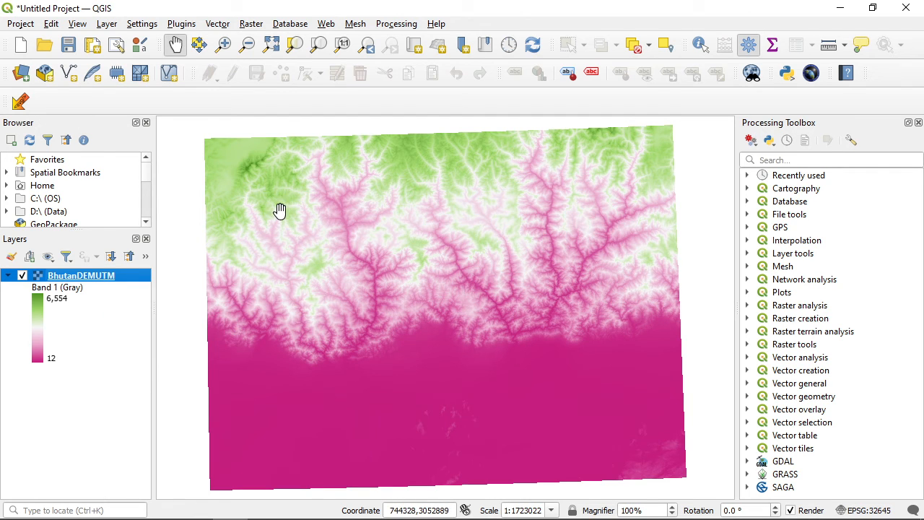
Bring up the Help menu after viewing the pink-to-green DEM.
left_click(436, 23)
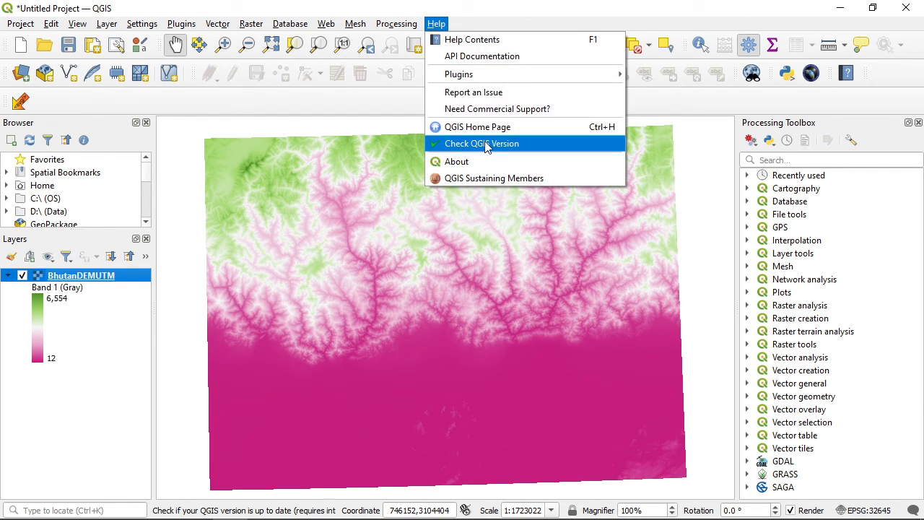
Run Check QGIS Version, note the newer 3.22.13 LTR / 3.28.1 releases, and dismiss the notice.
left_click(482, 143)
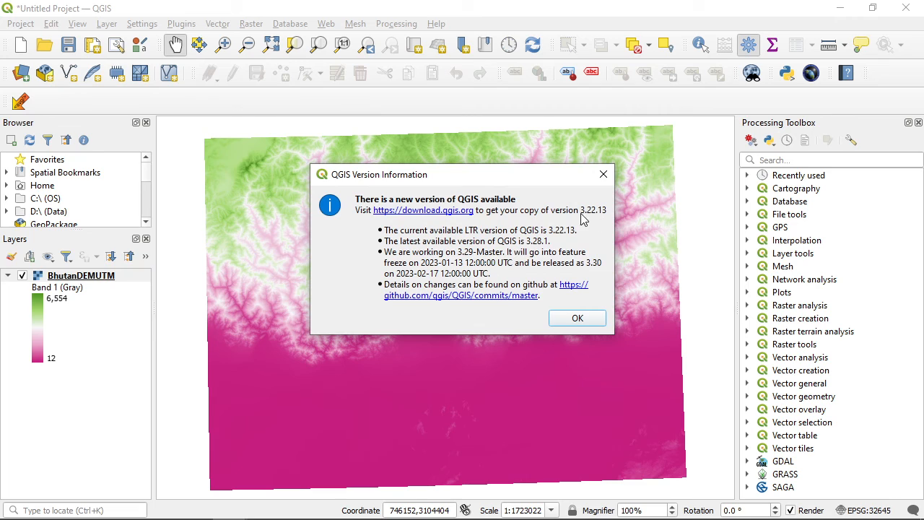
mouse_move(605, 219)
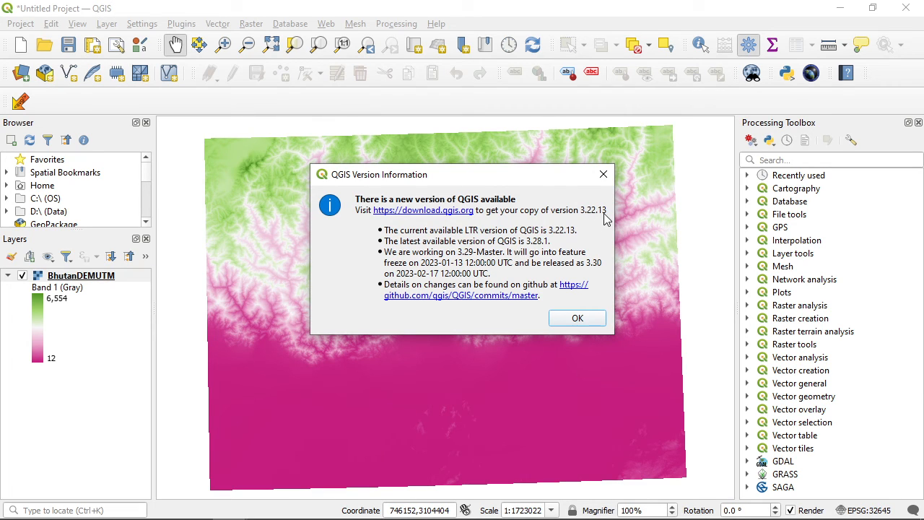
mouse_move(604, 174)
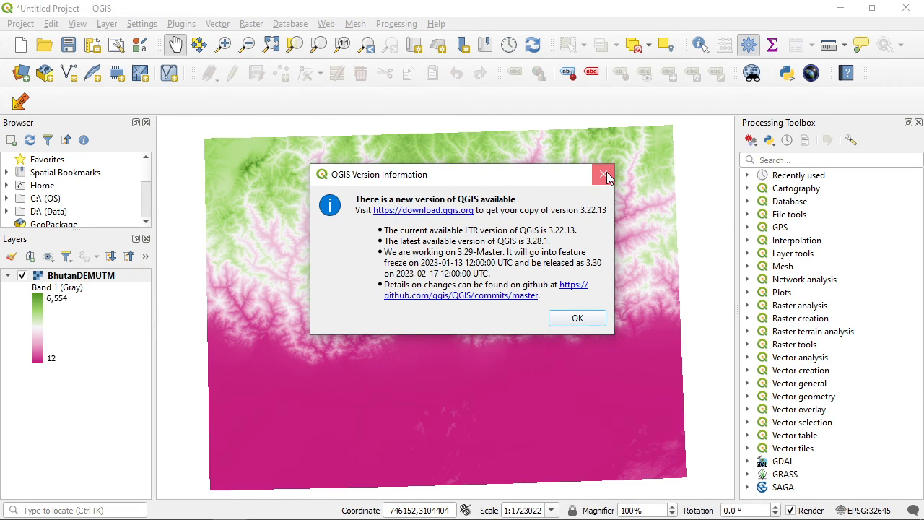
left_click(604, 175)
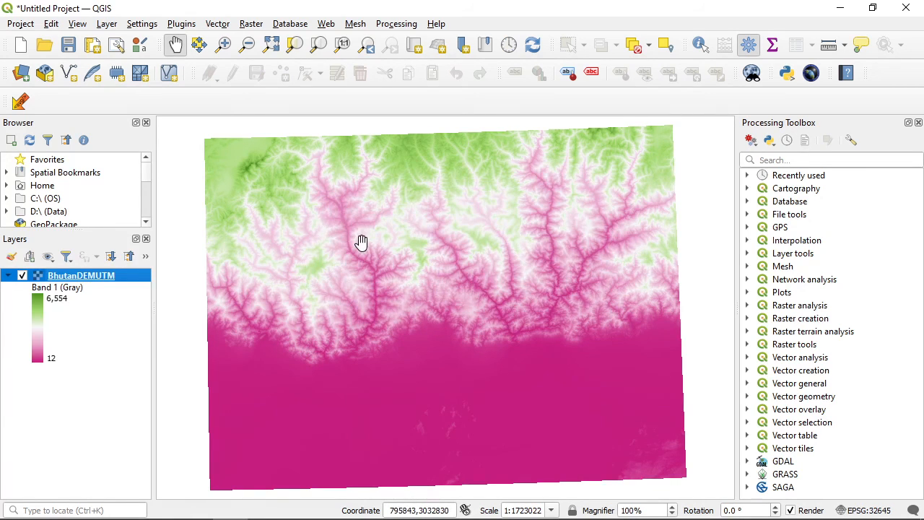